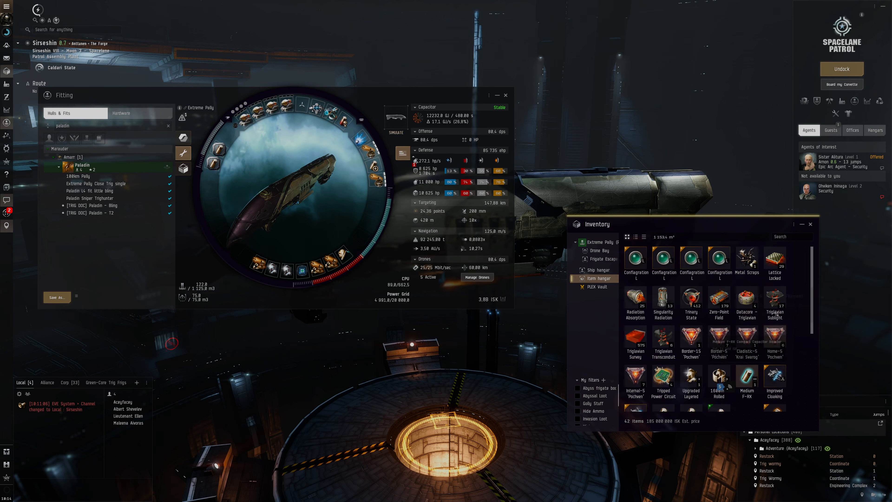
- Scroll through the saved Paladin fits in the Hulls & Fits list
scroll(down, 3)
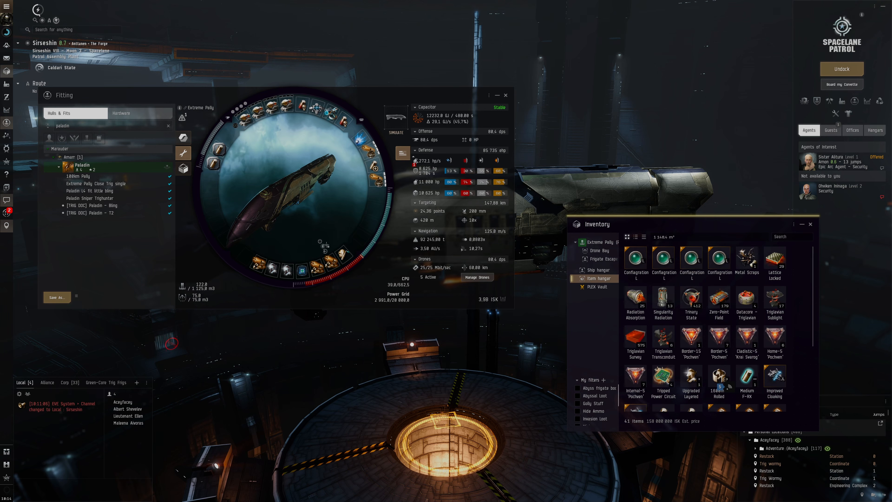
mouse_move(636, 258)
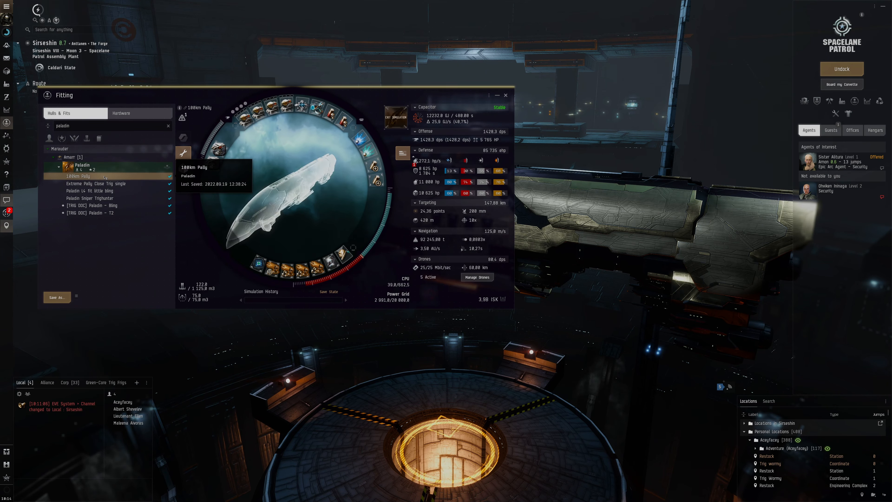
- Simulate another saved Paladin fit, then close the Fitting window
click(96, 183)
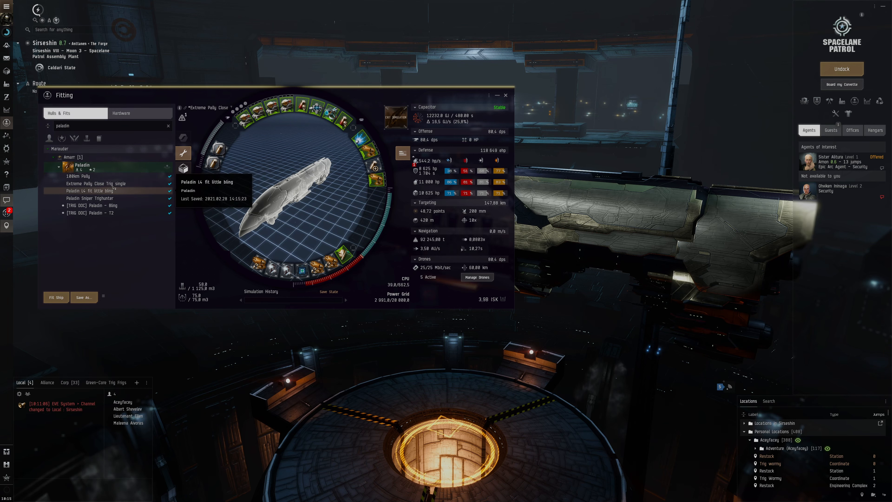
double_click(96, 184)
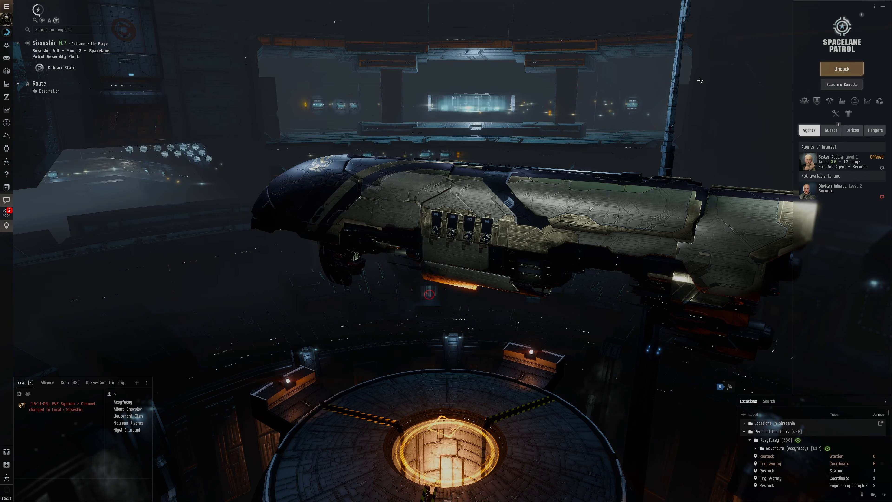
- Undock the Paladin from the Sirseshin station into space
click(842, 69)
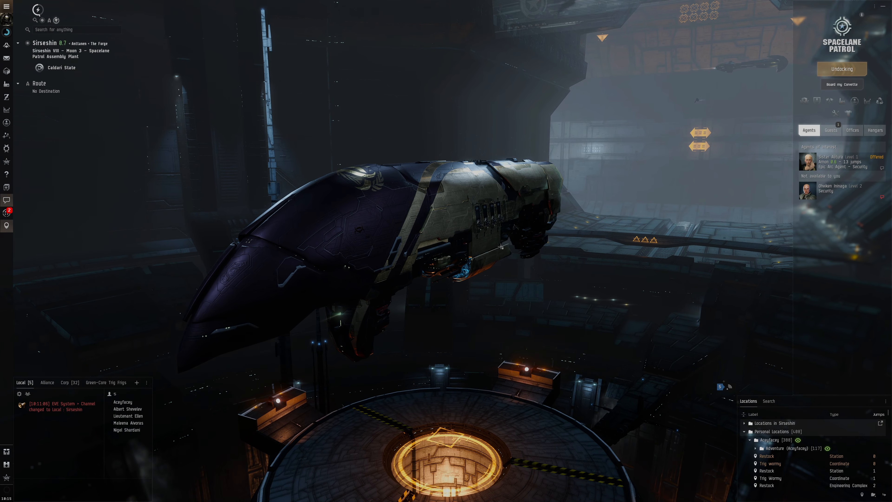
click(842, 69)
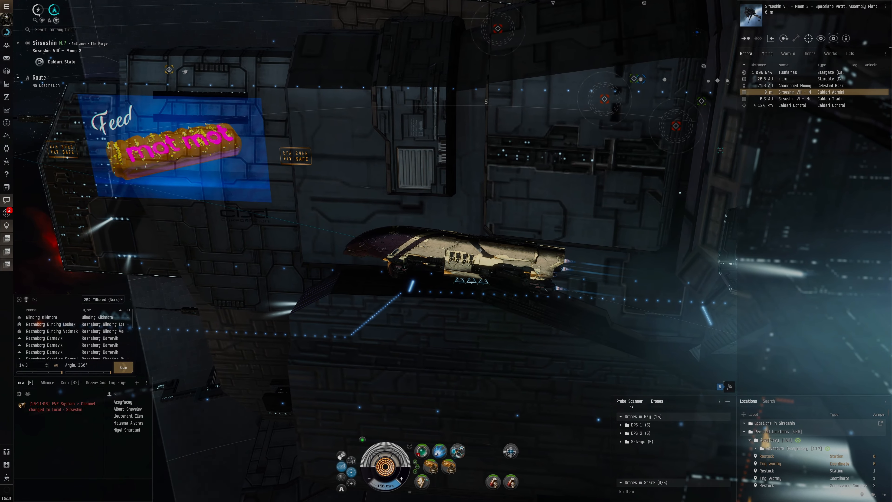
- Check the cargo hold and warp the Paladin to Sirseshin VIII
click(789, 54)
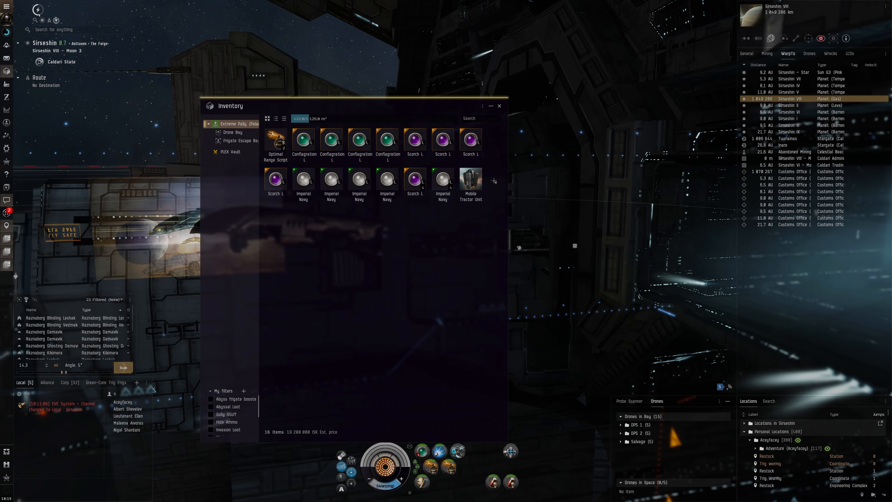
click(499, 106)
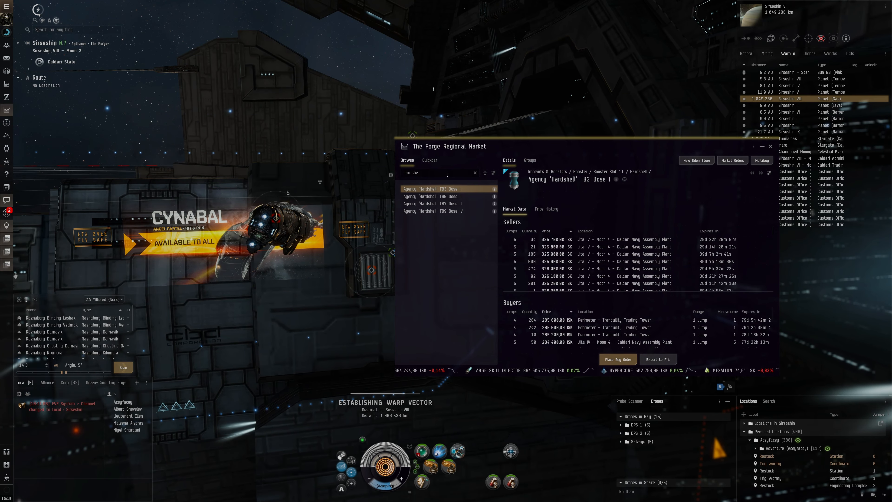
- Search the market for the Synth Drop Booster and Synth Exile Booster listings
text(synth dro)
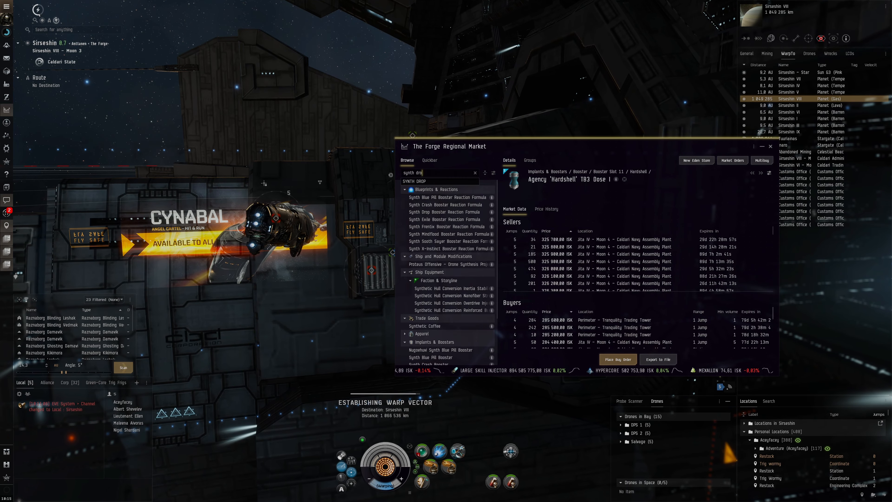
click(427, 197)
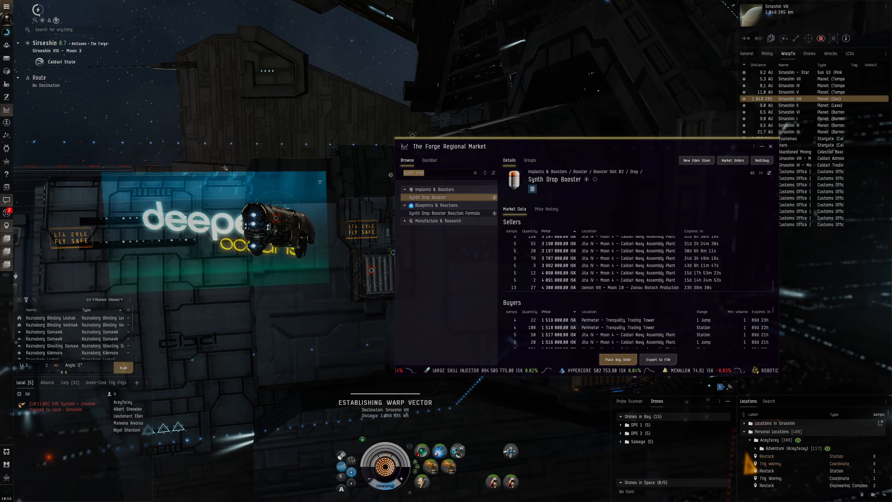
text(synth exile)
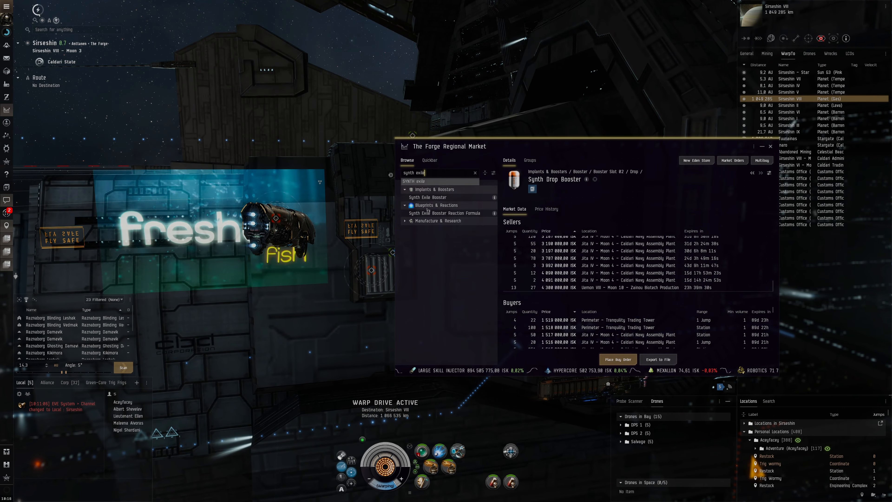
click(427, 197)
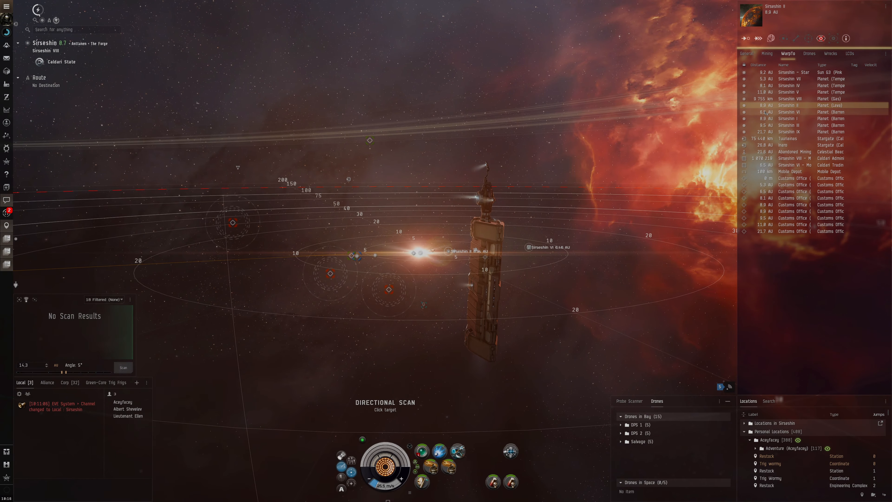
- Run a directional scan and warp to the celestial where the Triglavian ships sit
click(789, 112)
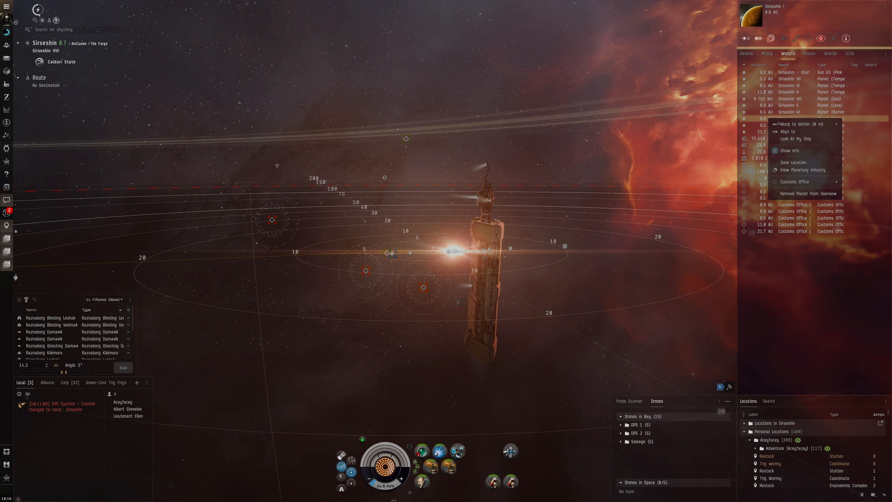
click(799, 124)
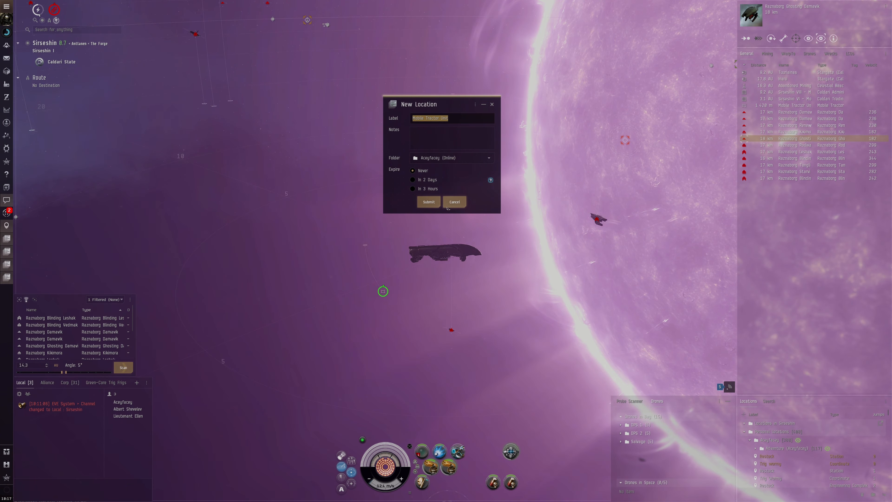
- Submit the New Location bookmark for the Triglavian spot
click(429, 202)
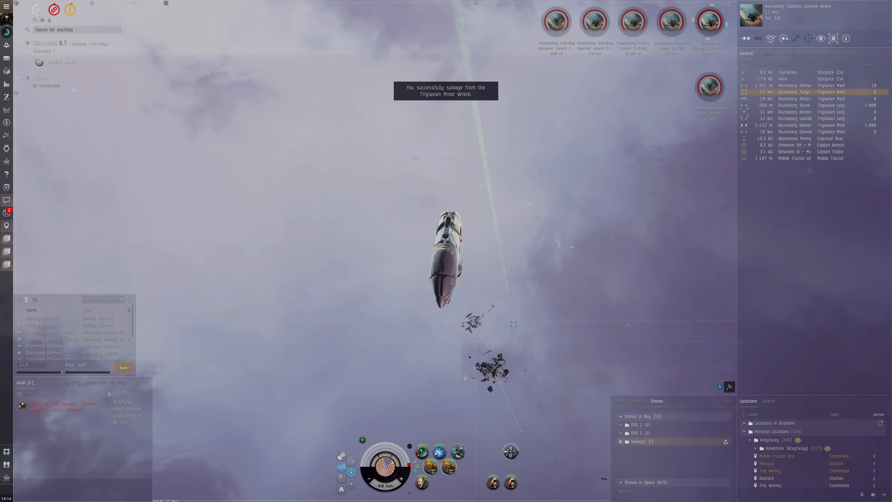
- Handle a nearby wreck, stow the loot, and warp toward the customs office 1.1 AU away
right_click(630, 483)
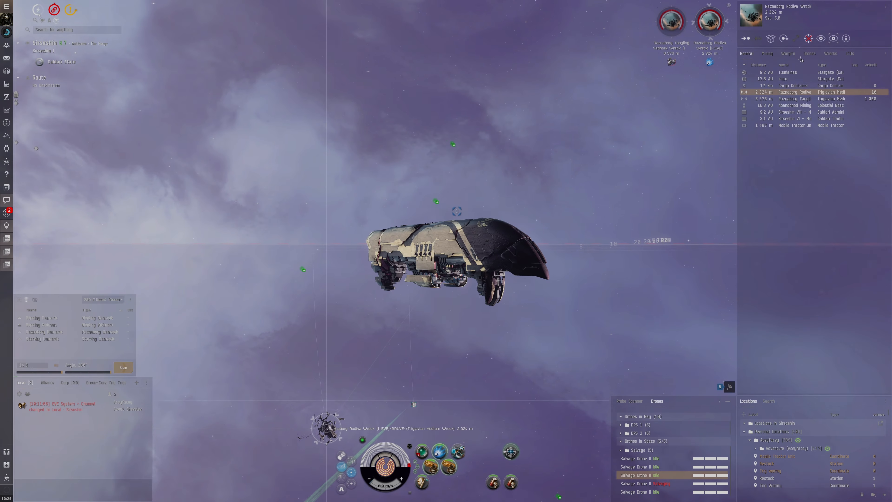
click(788, 54)
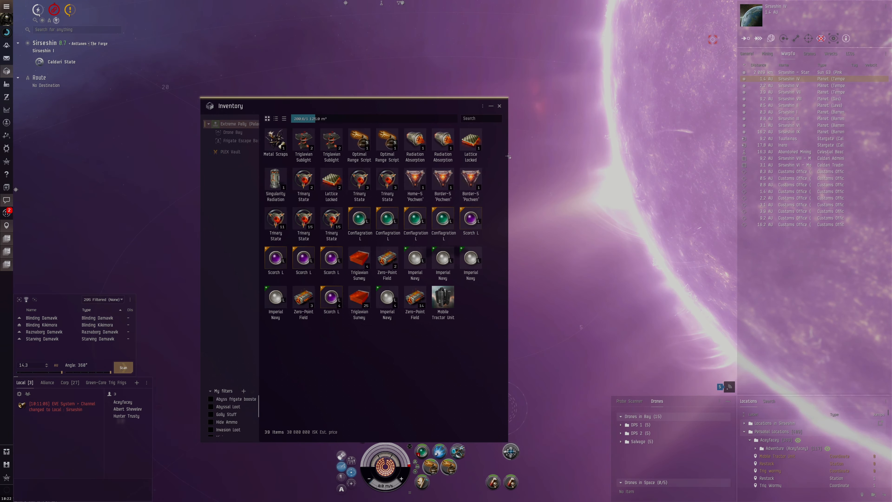
click(500, 106)
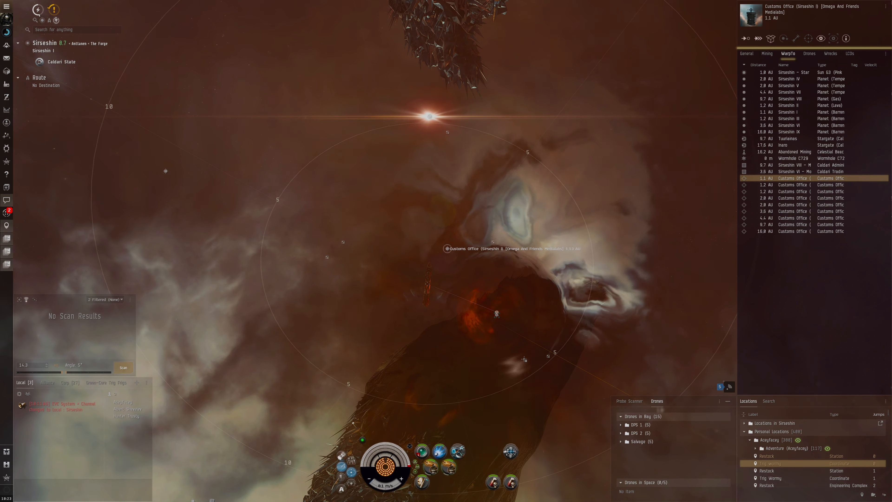
- Bring up the Sirseshin solar system map beside the D-Scan panel
click(123, 367)
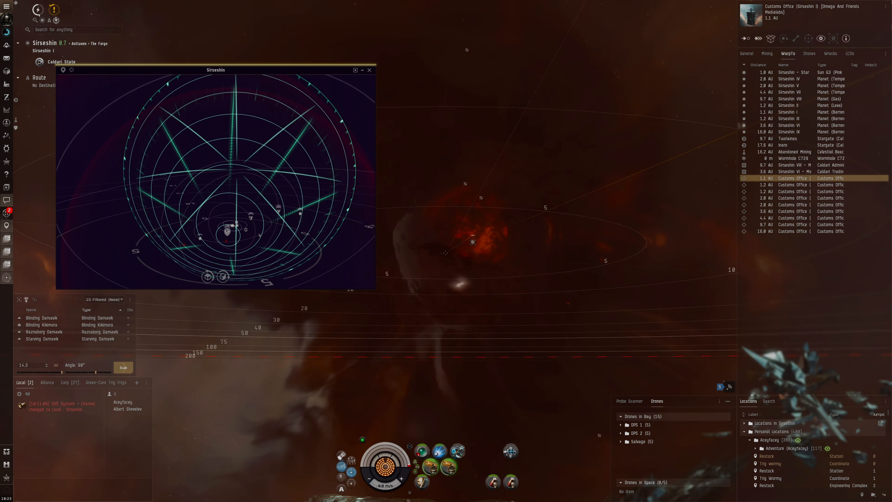
- Scan at 5° toward Sirseshin VI, its customs office and Asteroid Belt 1, finding nothing
click(123, 367)
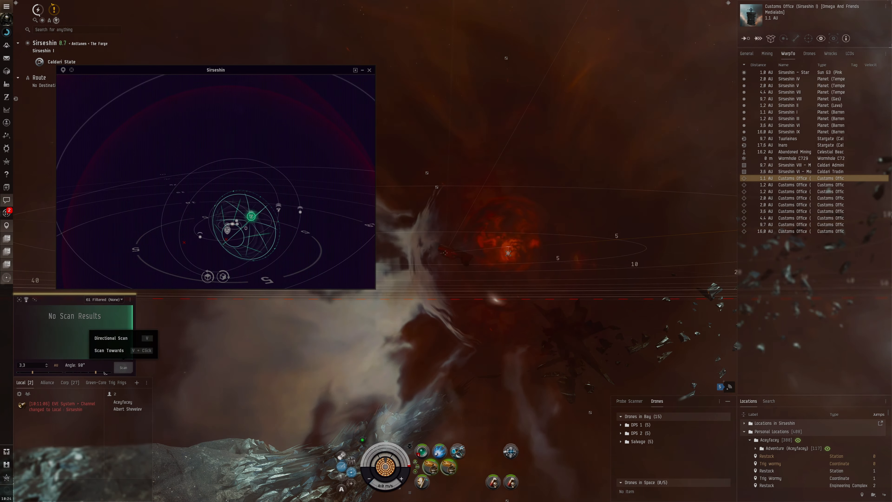
click(123, 367)
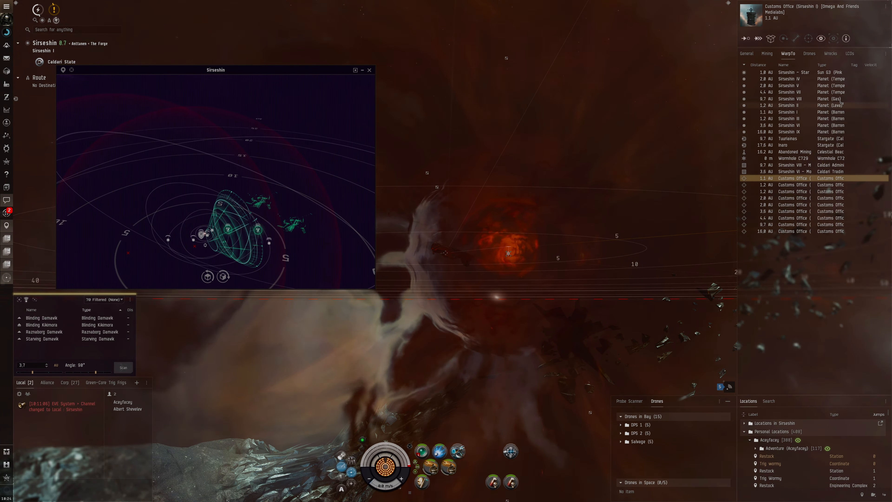
click(789, 126)
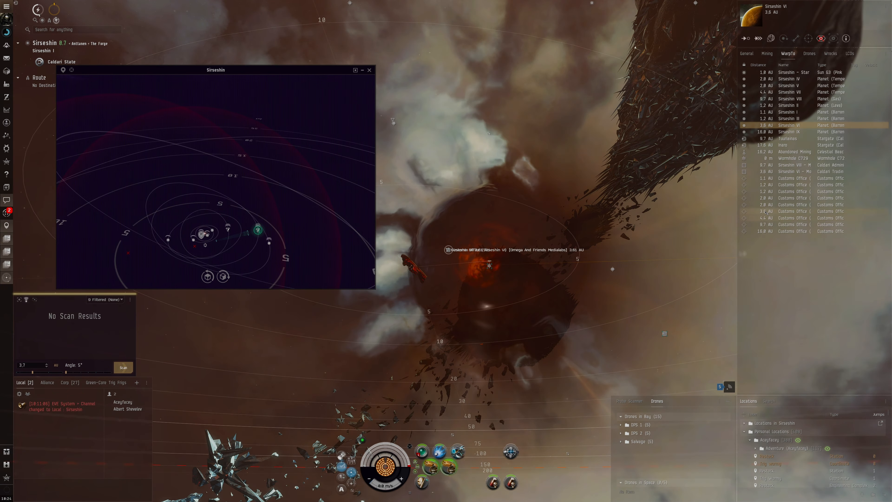
click(794, 211)
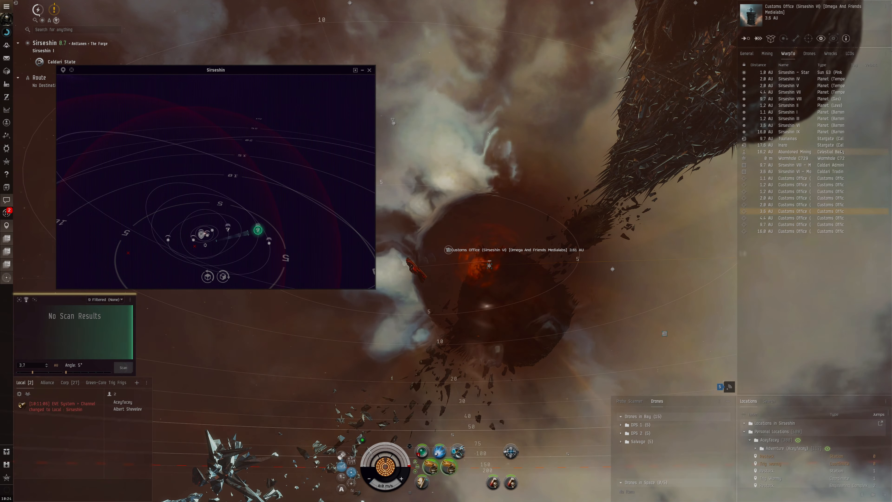
click(767, 54)
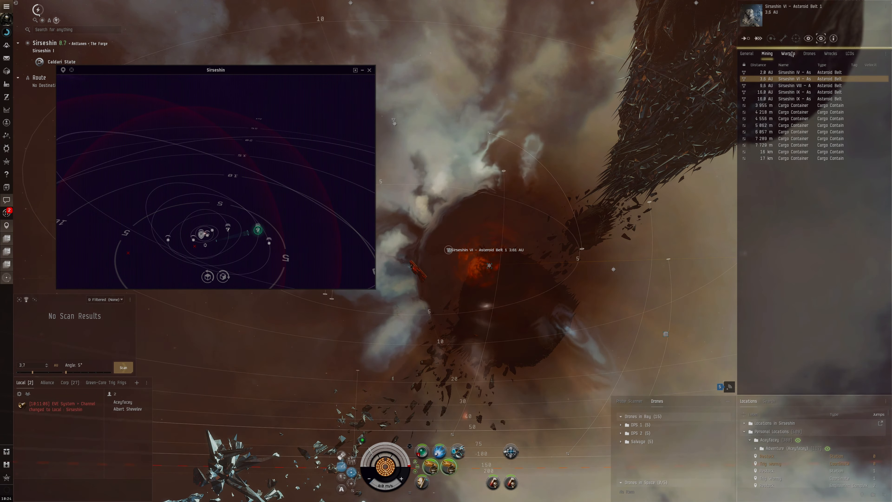
click(788, 54)
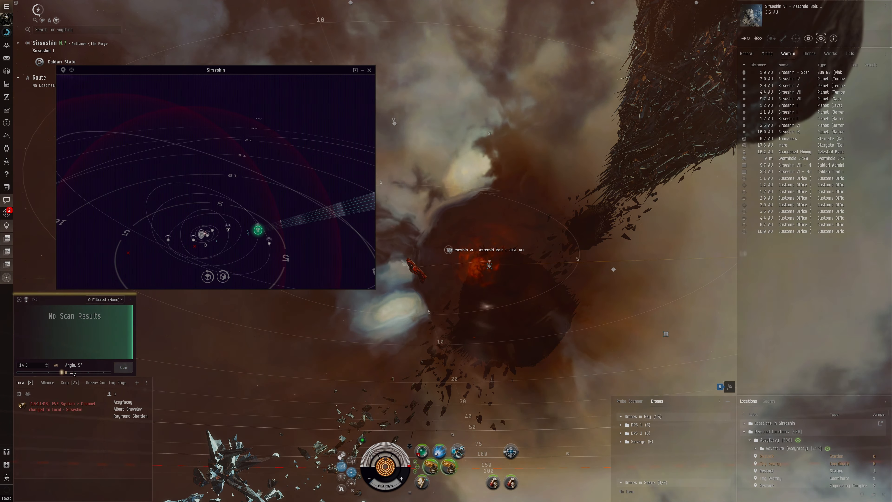
click(123, 368)
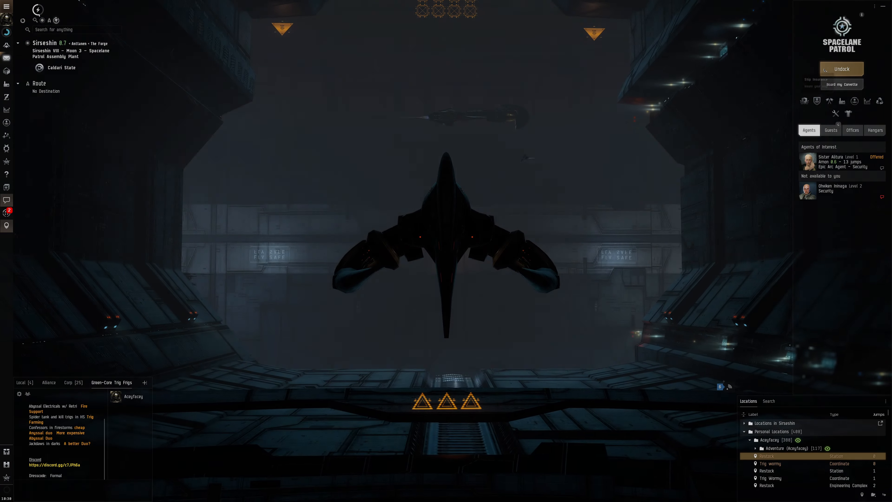
- Undock from the Sirseshin VIII Moon 3 station and start the probe scan for BSY-15
click(842, 69)
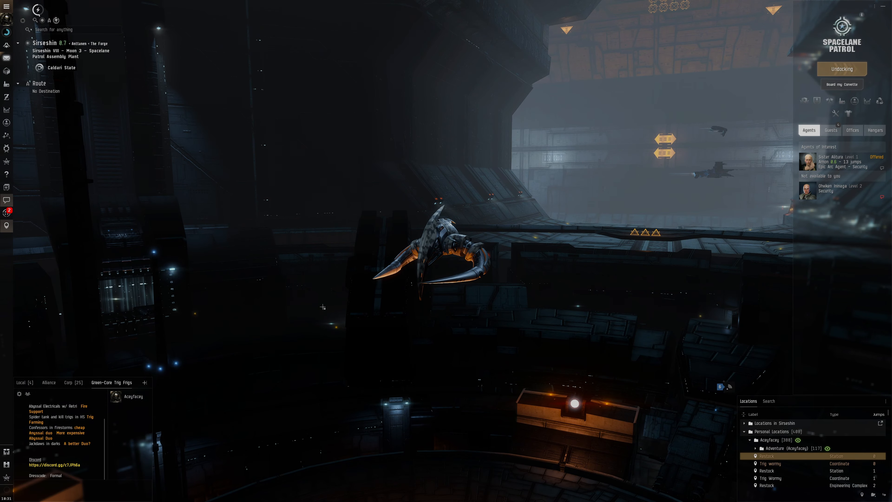
click(842, 69)
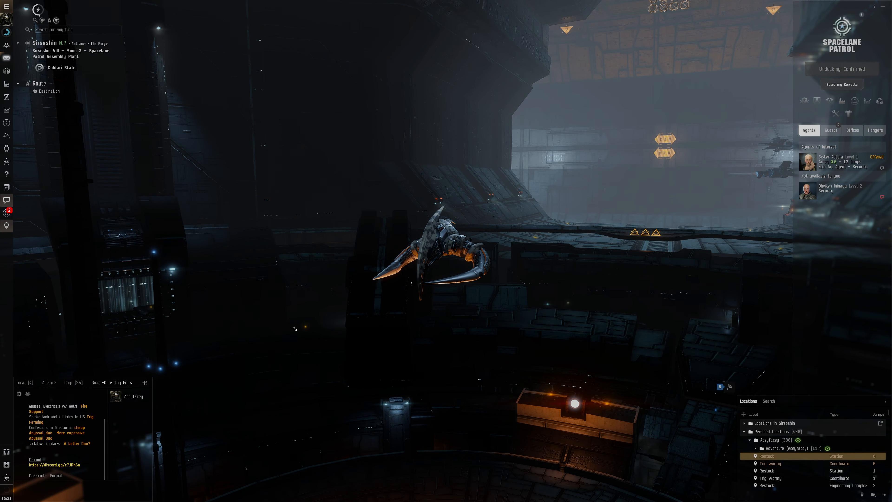
click(842, 84)
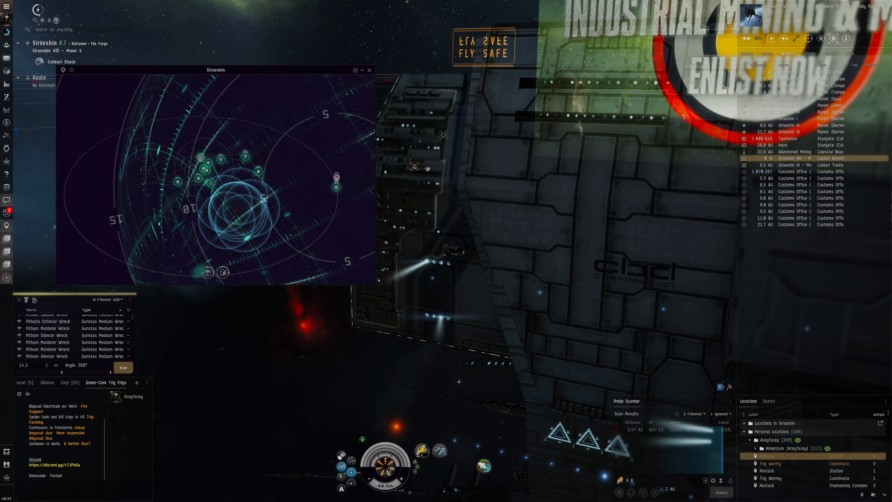
- Analyze BSY-15 to 100% as an Unstable Wormhole and warp to it
click(370, 69)
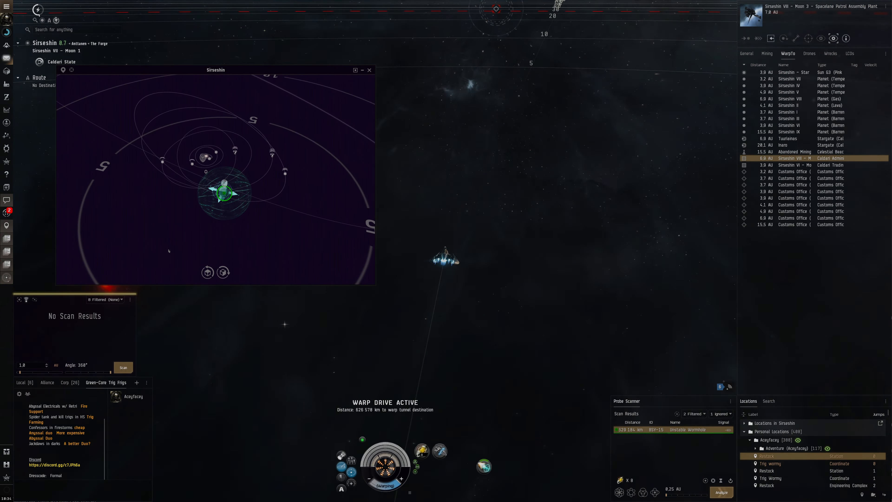
- Check Wormhole M555's info as a decaying random wormhole, then dock with the ship hangar showing
click(747, 54)
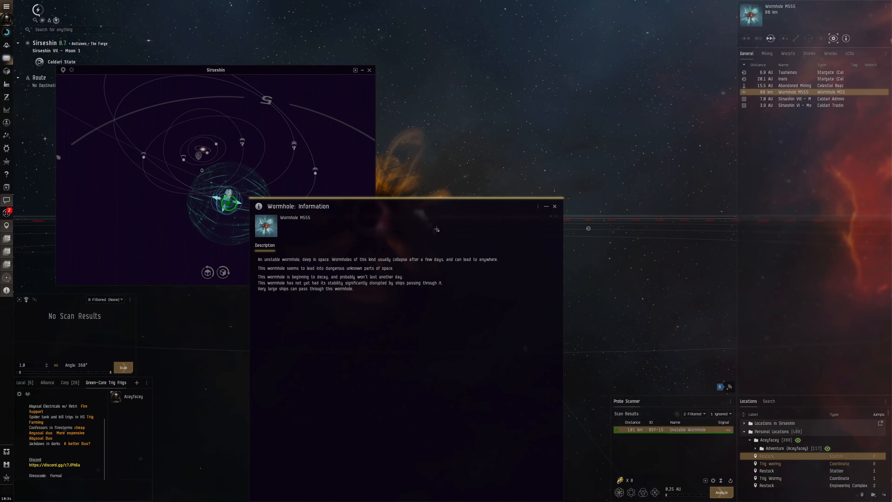
click(555, 206)
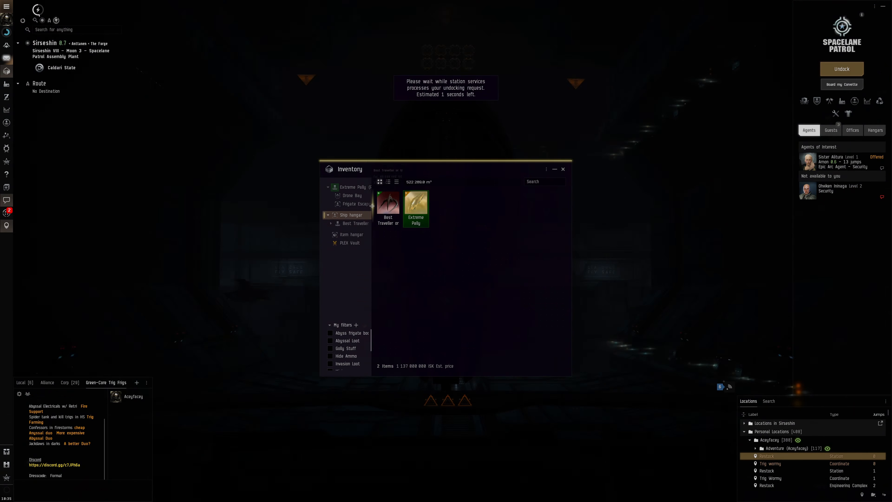
click(357, 204)
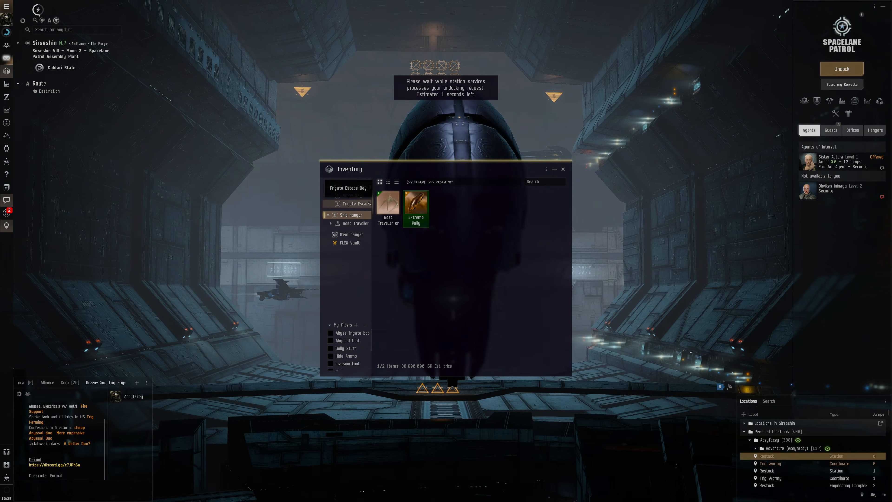